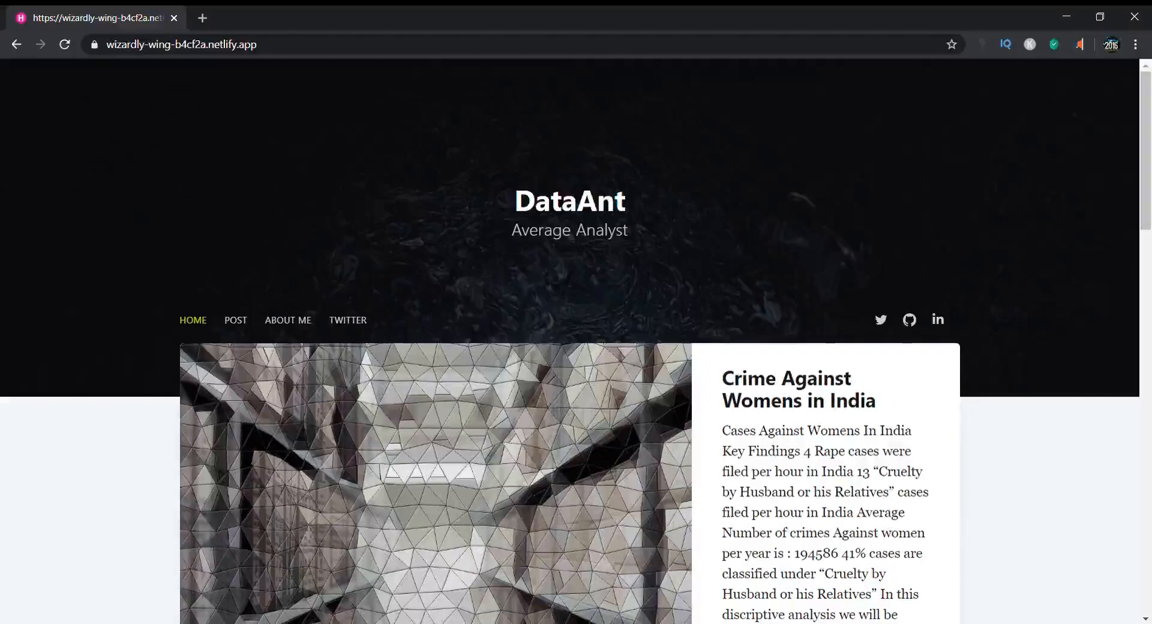
Open the 'Crime Against Womens in India' post from the DataAnt home page.
click(64, 43)
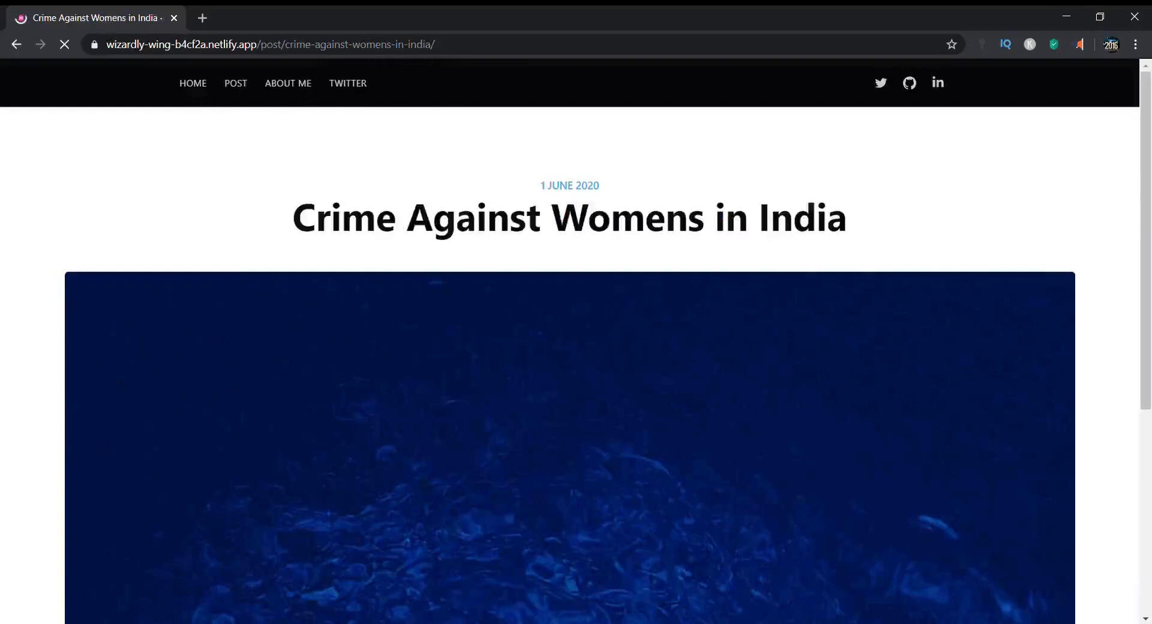
Scroll past the header image to the Key Findings list and data.gov.in dataset introduction.
scroll(down, 3)
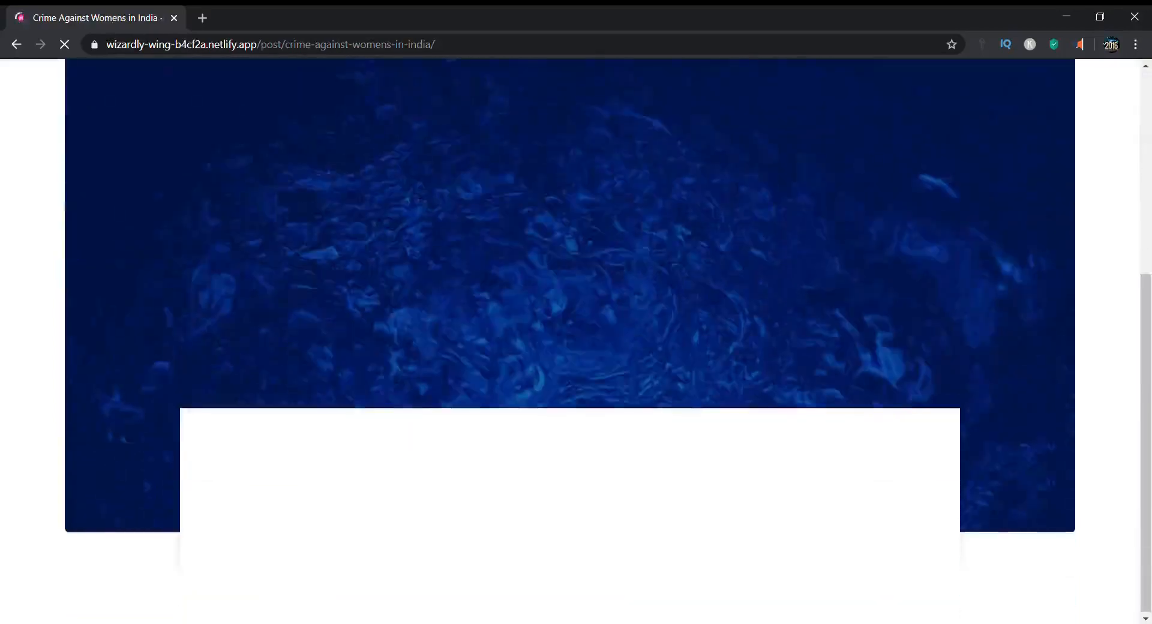
scroll(up, 3)
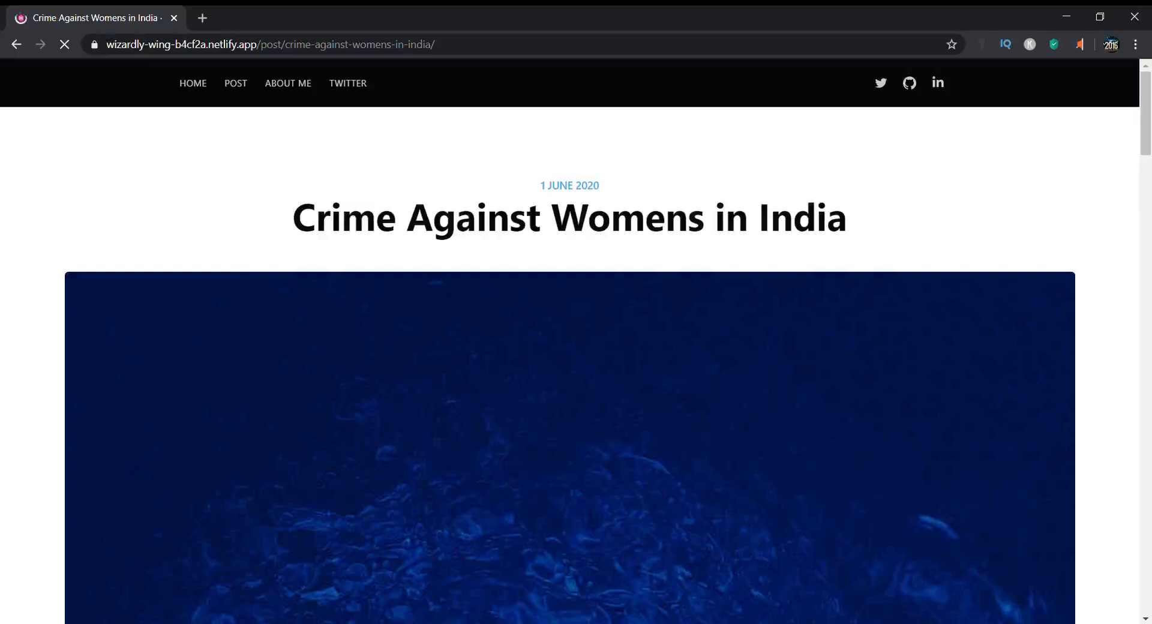
scroll(down, 3)
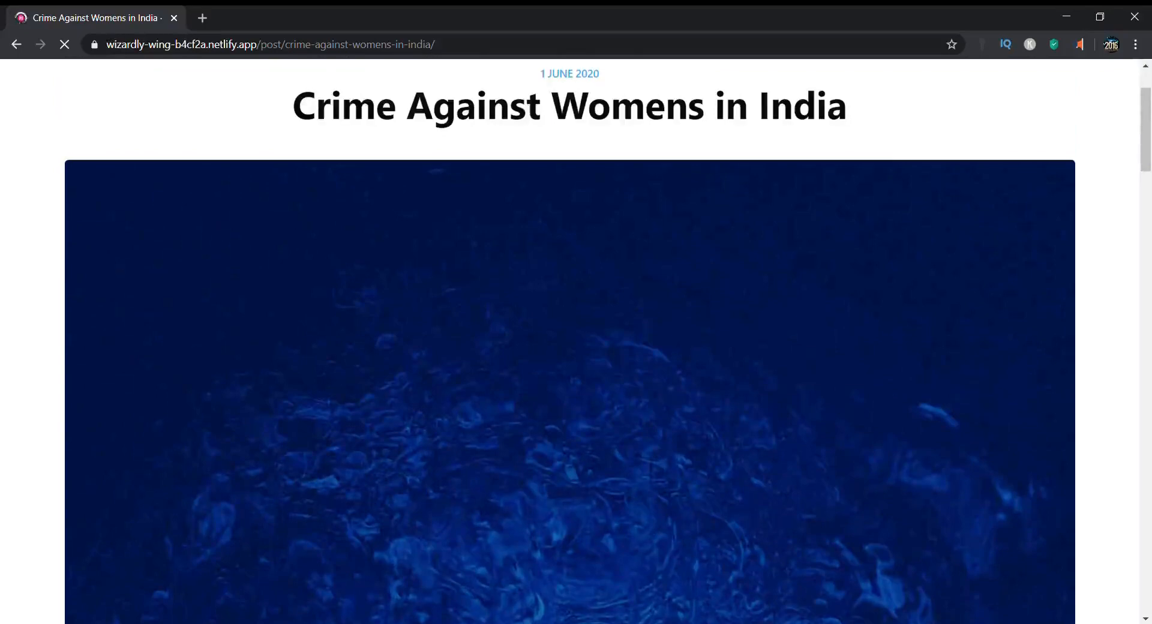
scroll(down, 3)
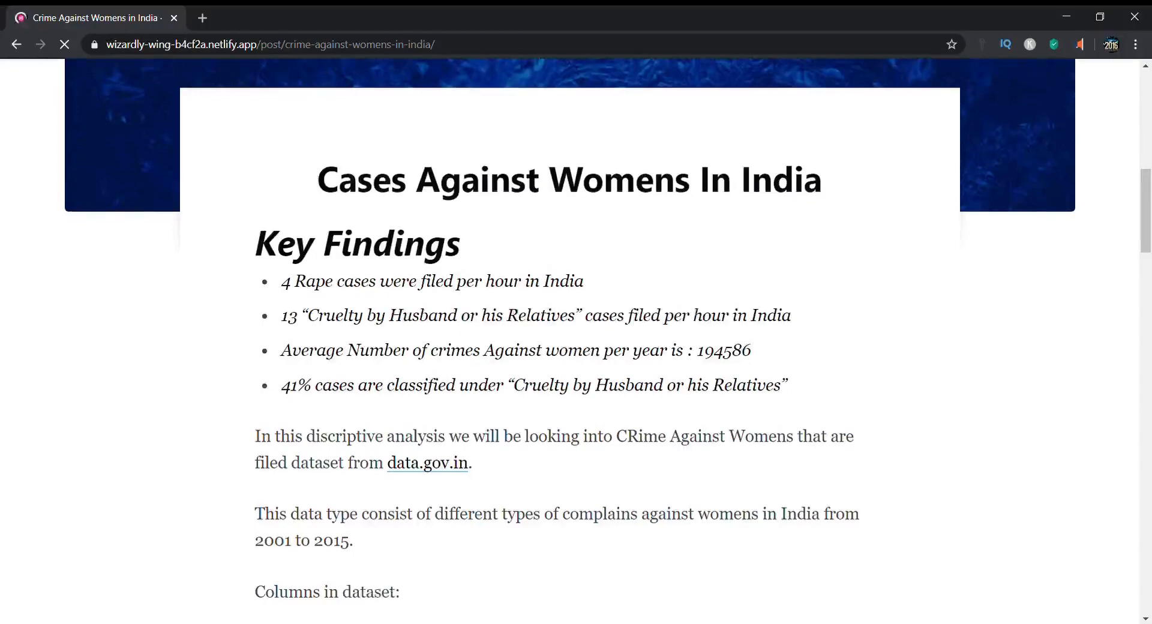
Scroll through the Cases Filled Year-Wise charts to the dataset columns and seven crime categories.
scroll(down, 3)
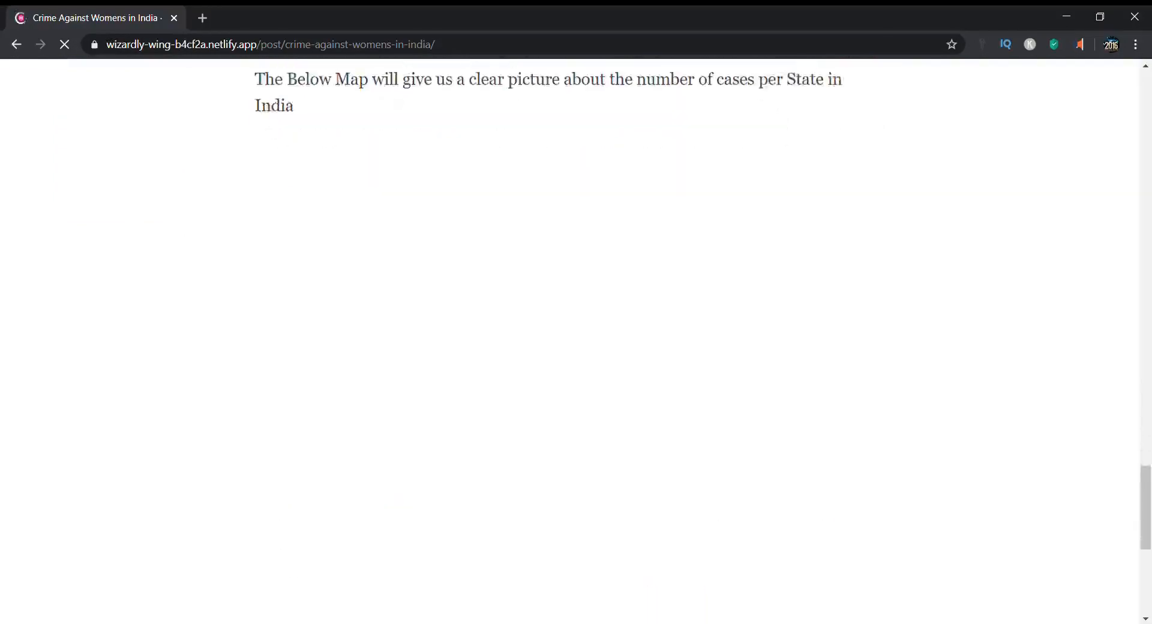
scroll(down, 3)
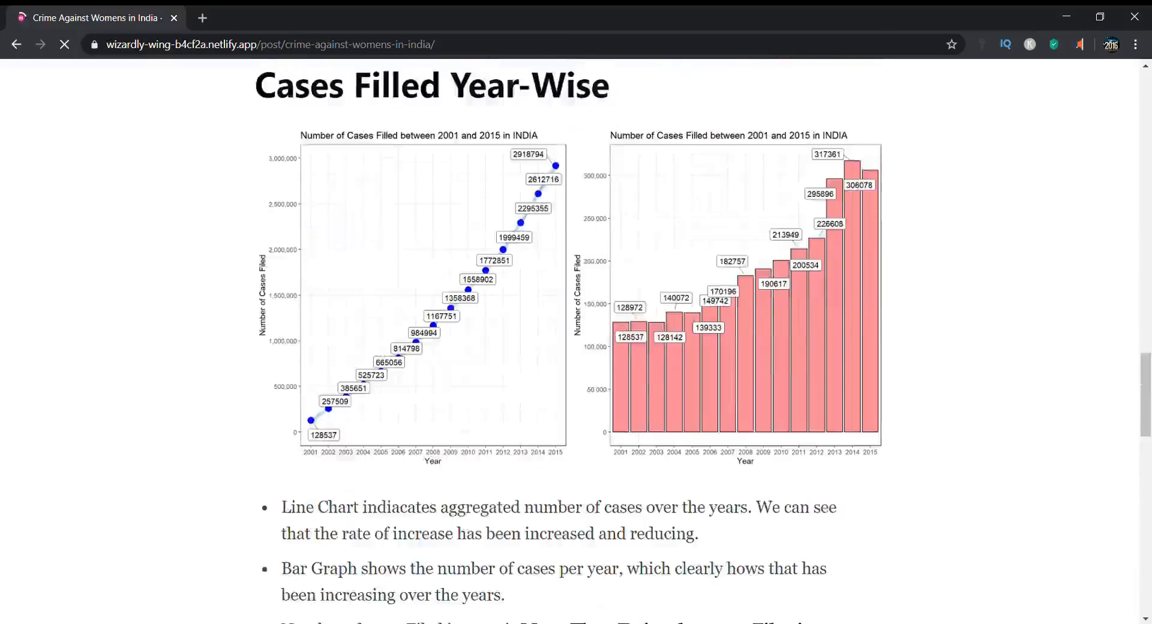
scroll(down, 3)
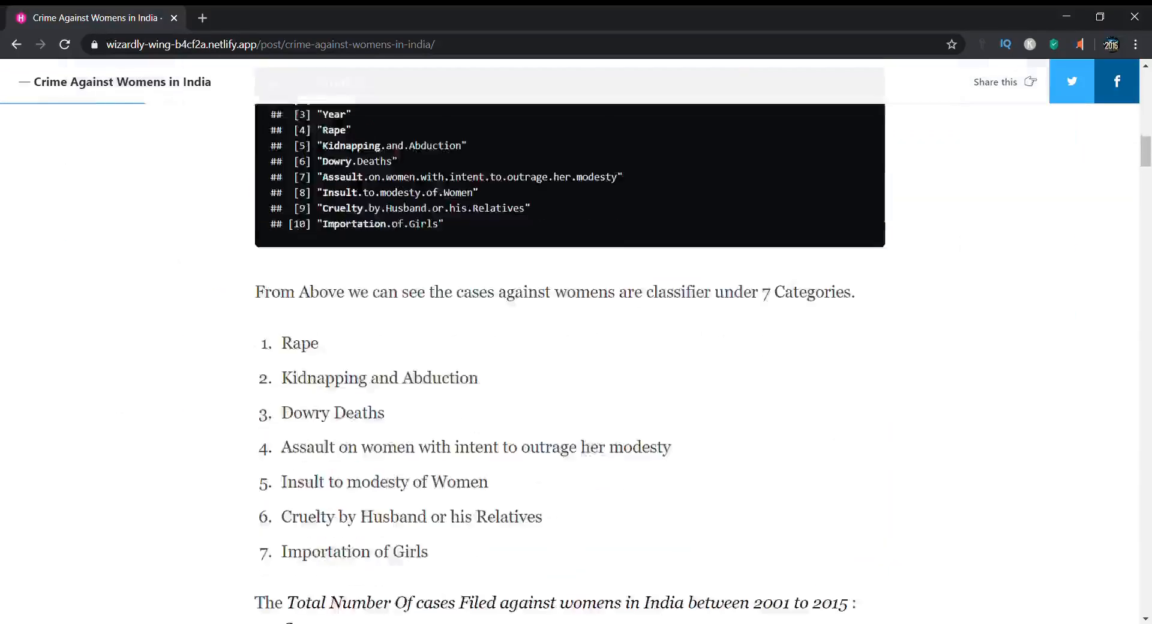
Scroll to the state-wise India choropleth map of total cases 2001-2015 and inspect Madhya Pradesh's 256.865k.
scroll(down, 3)
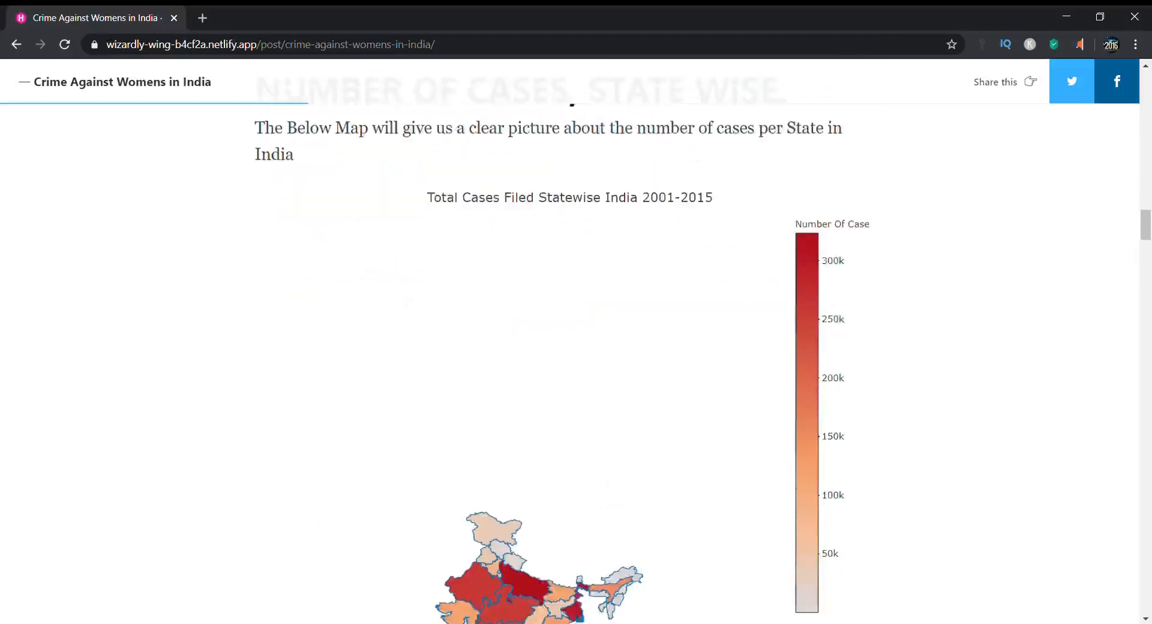
scroll(down, 3)
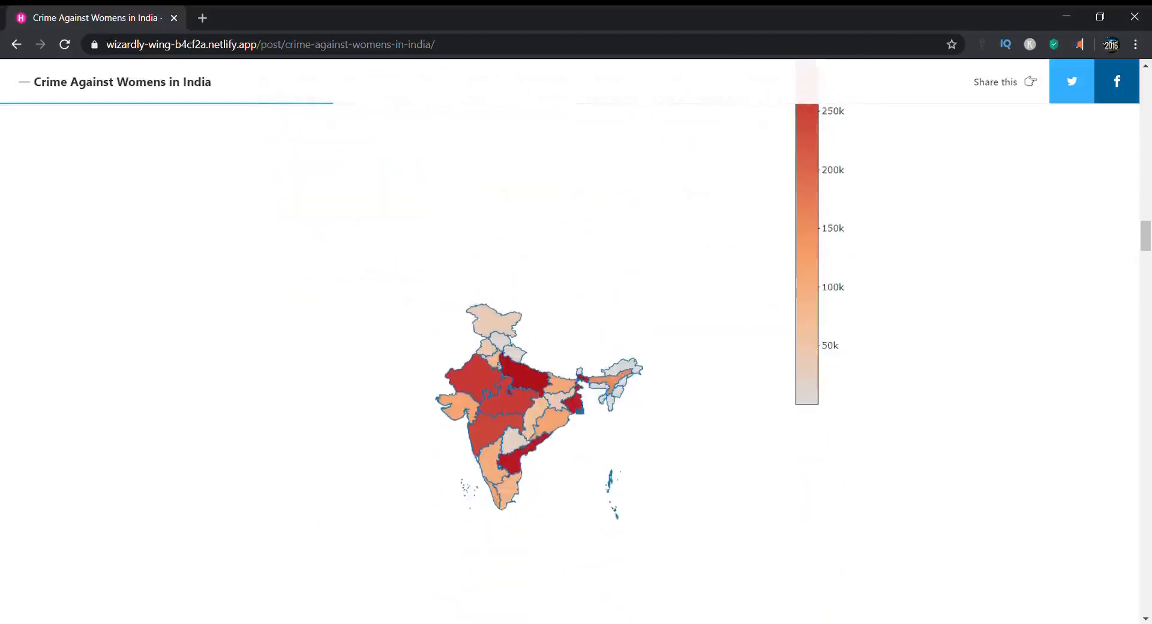
mouse_move(507, 382)
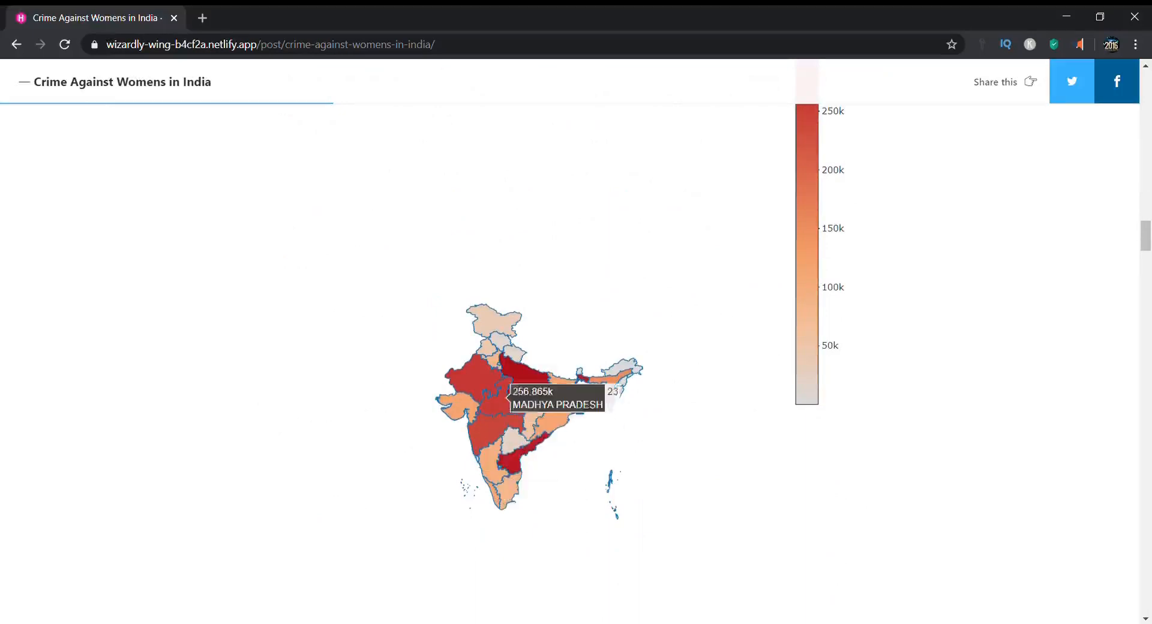
mouse_move(485, 379)
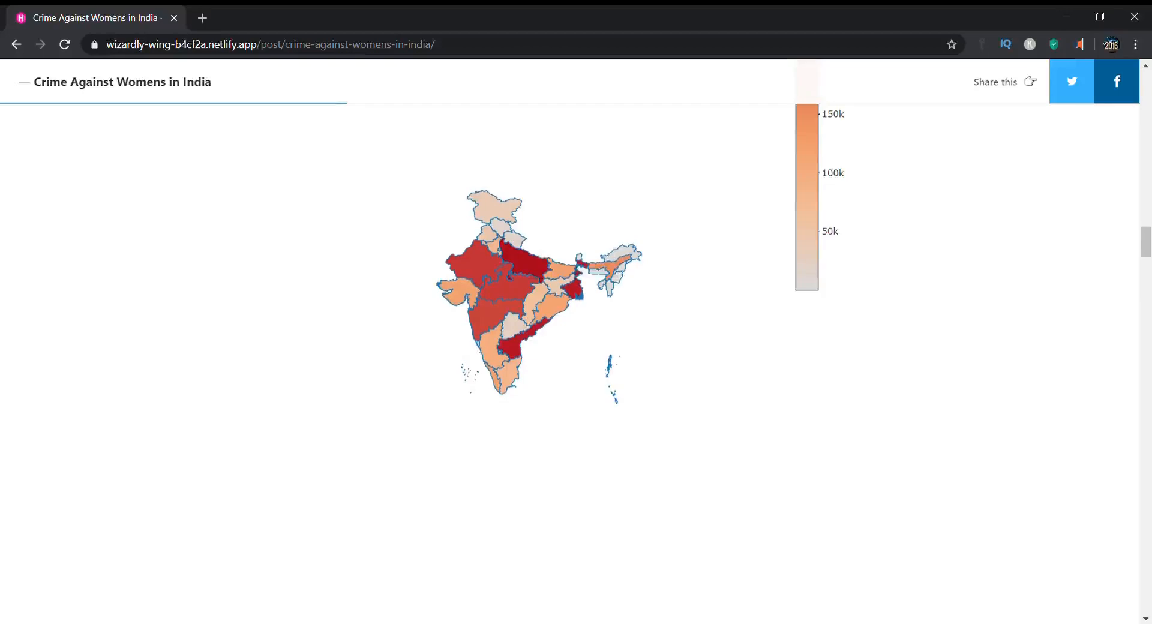
Scroll through the case-type pie chart and Rape charts, ending at the map findings: Uttar Pradesh most, Nagaland fewest.
scroll(down, 3)
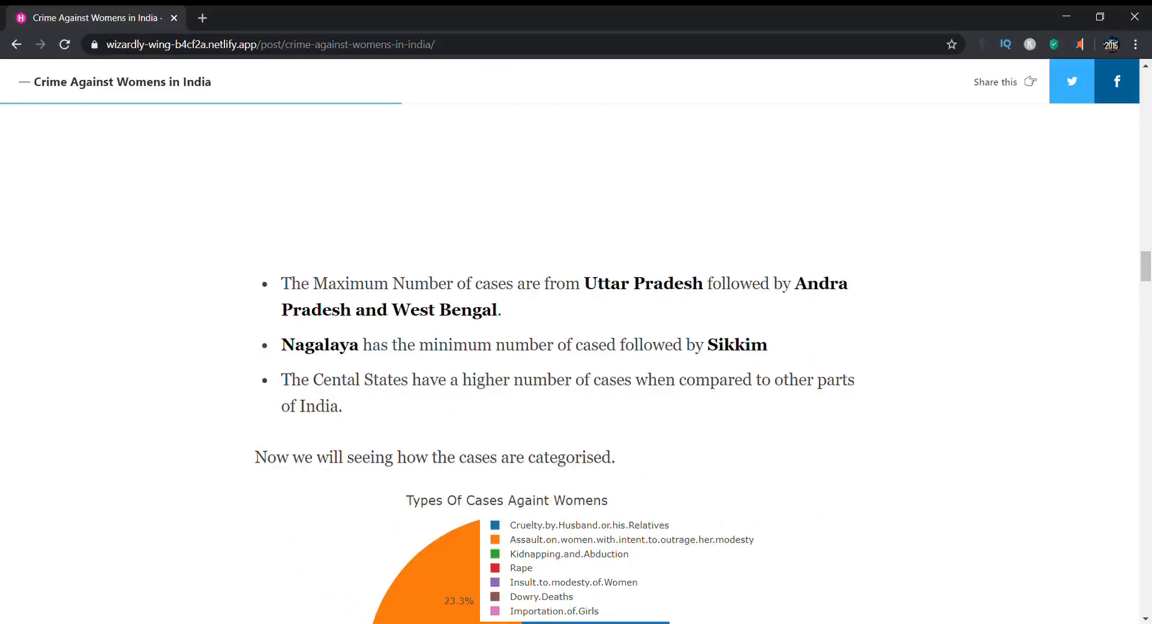
scroll(down, 3)
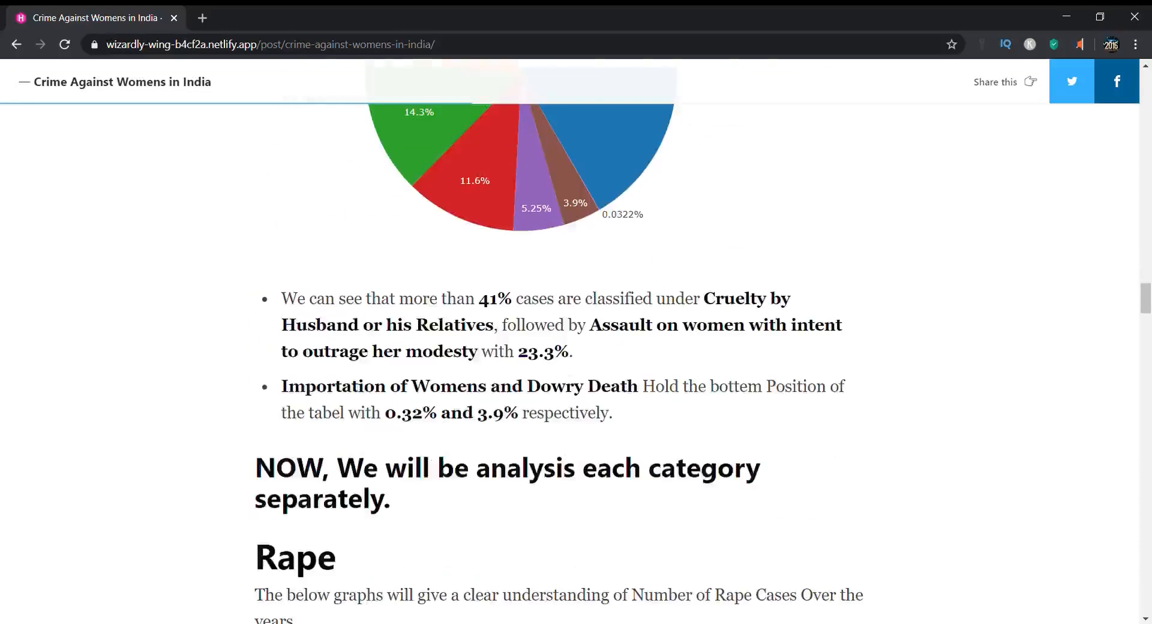
scroll(down, 3)
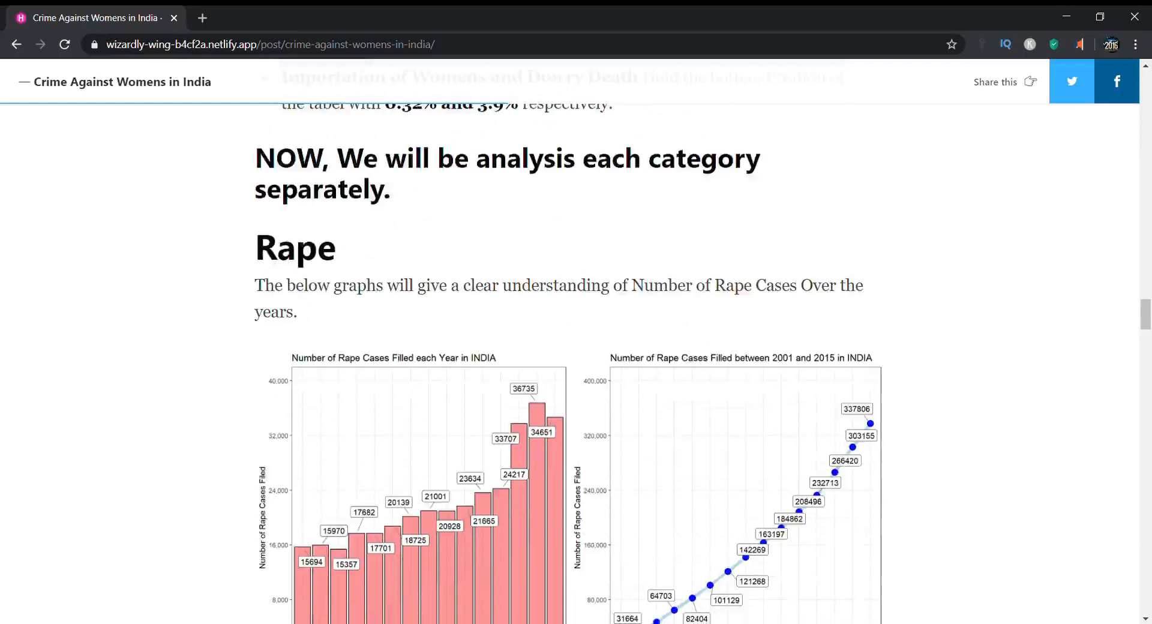
scroll(down, 3)
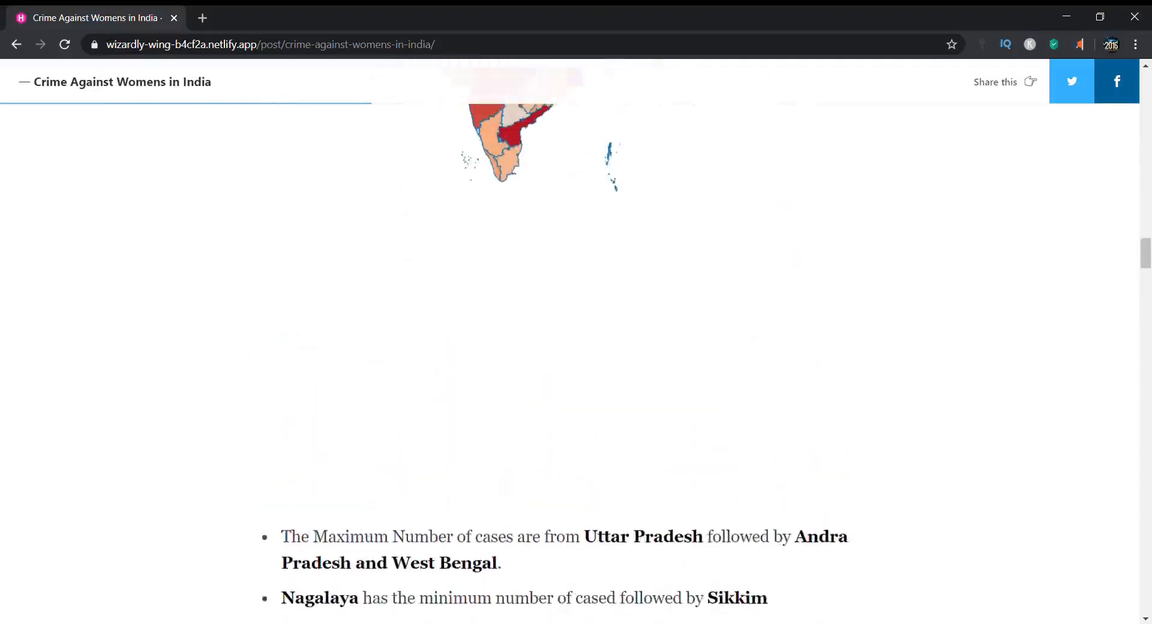
scroll(down, 3)
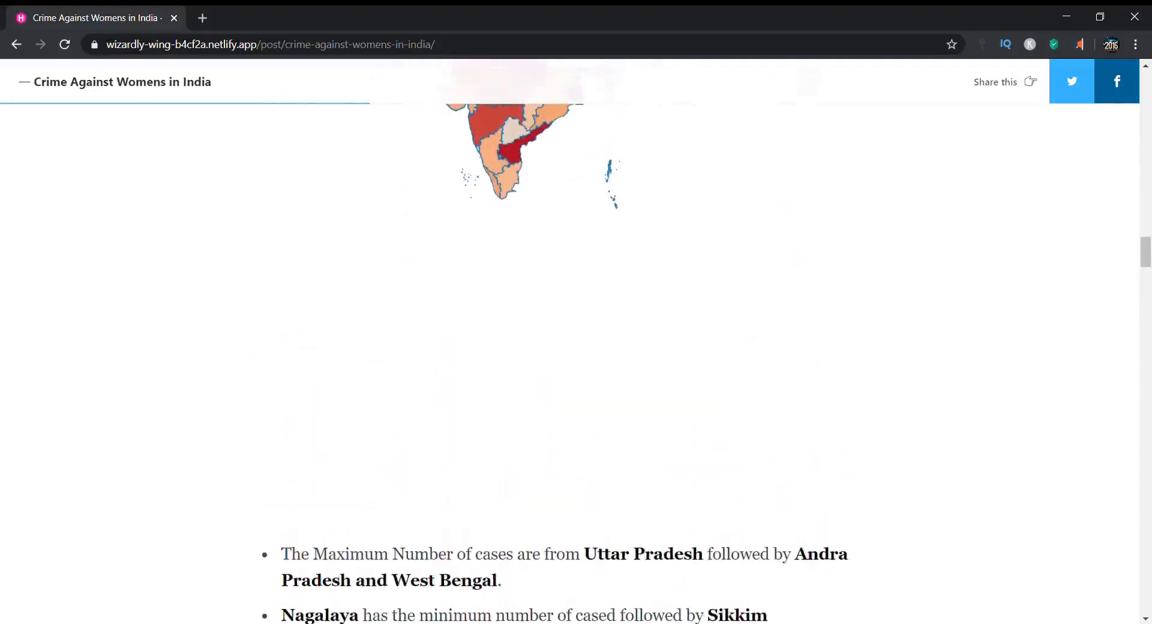